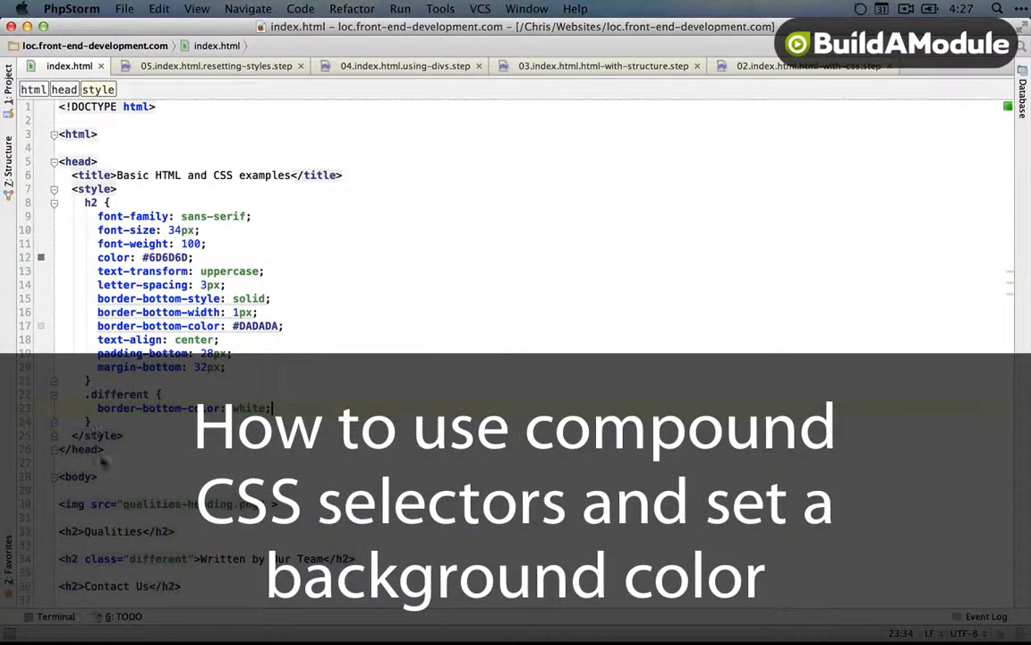
# Step: Wrap the Qualities, Written by Our Team and Contact Us h2 headings each in a section element
pyautogui.scroll(-3)
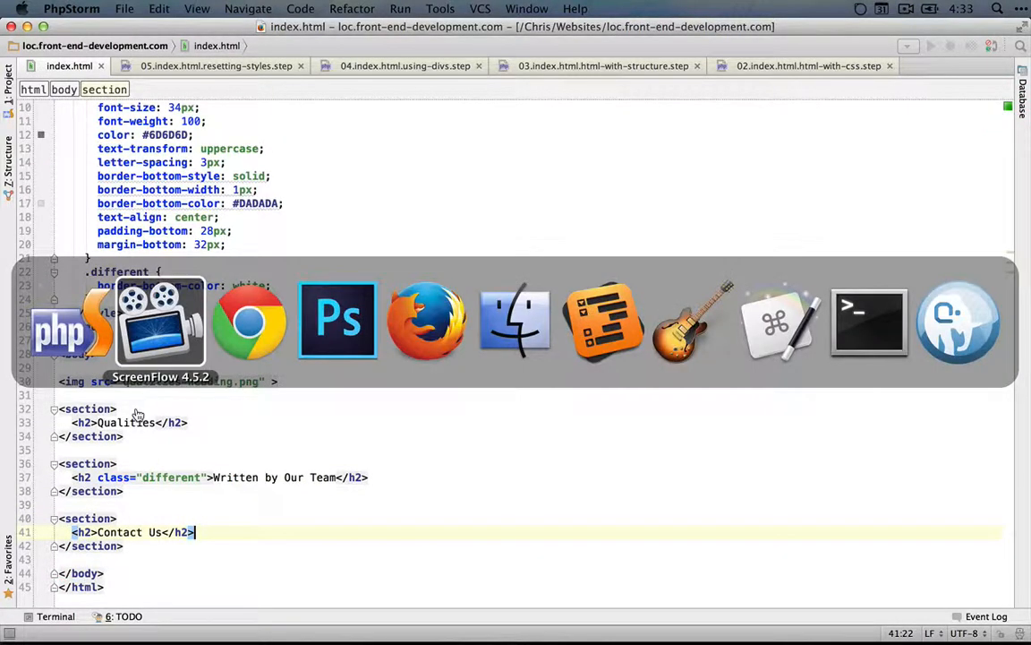
# Step: Reload index.html in Chrome and check the three section elements in the Elements panel
pyautogui.click(249, 322)
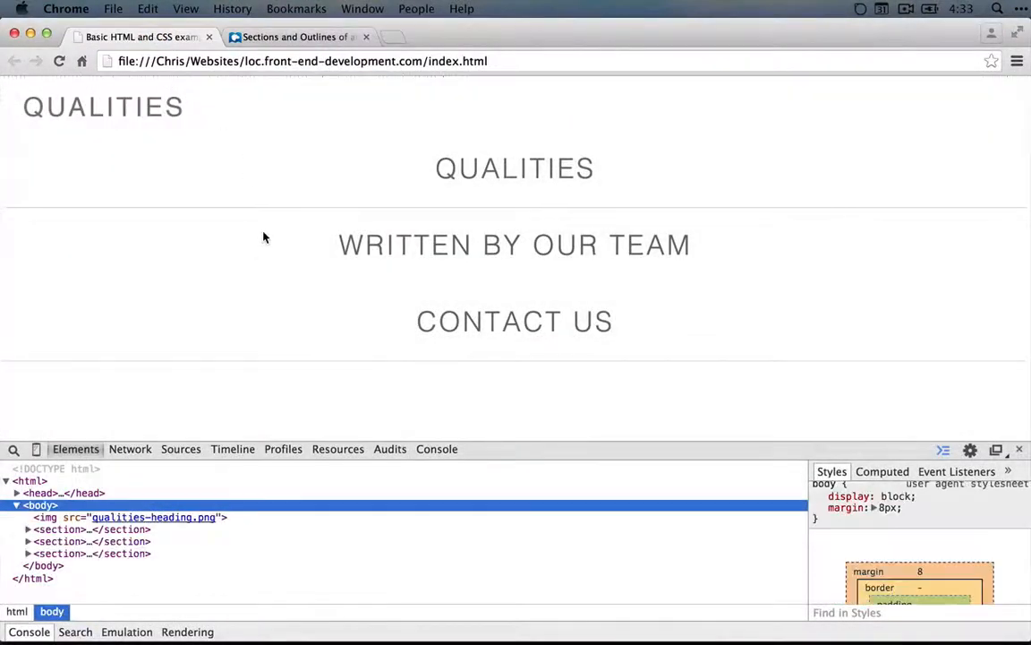
pyautogui.moveTo(329, 337)
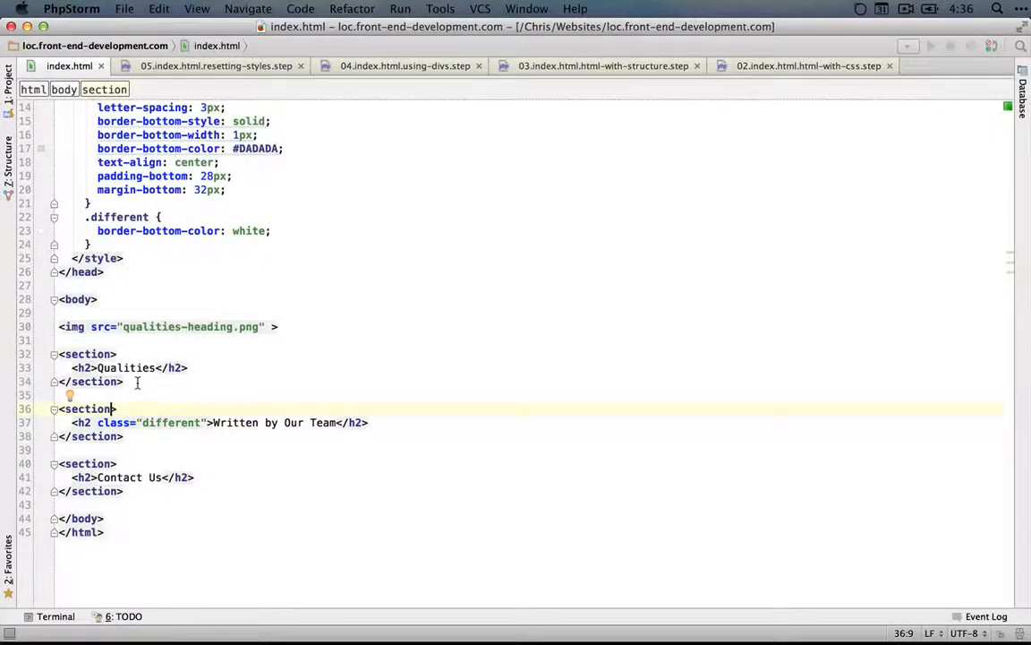
# Step: Add class="different" to the second section's opening tag
pyautogui.write('class="different')
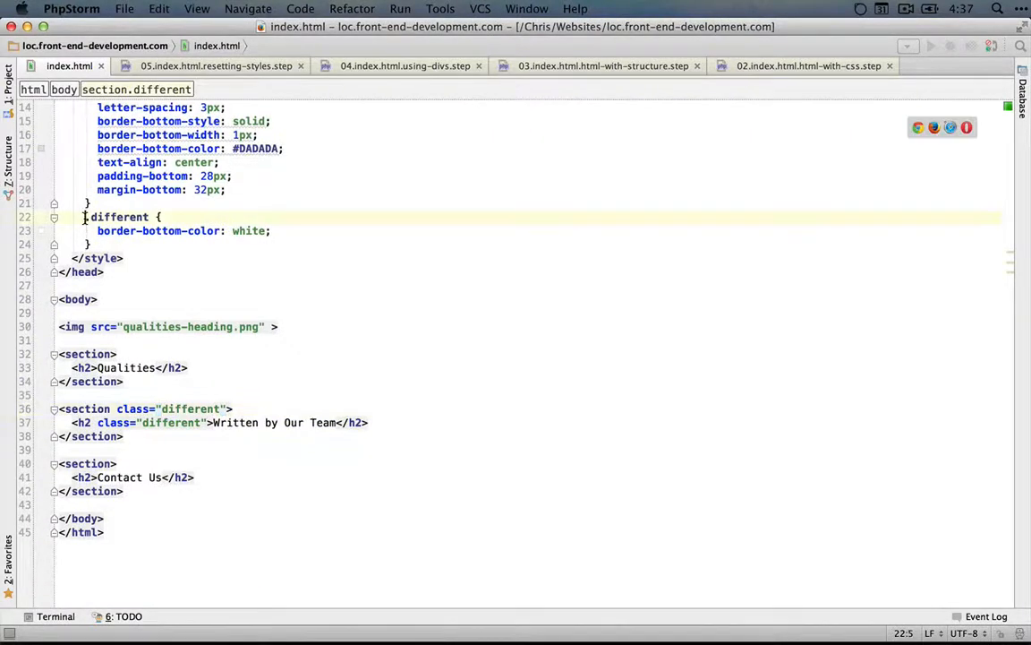
# Step: Rename the rule to h2.different and start a new section.different rule below it
pyautogui.click(117, 216)
pyautogui.write('h2')
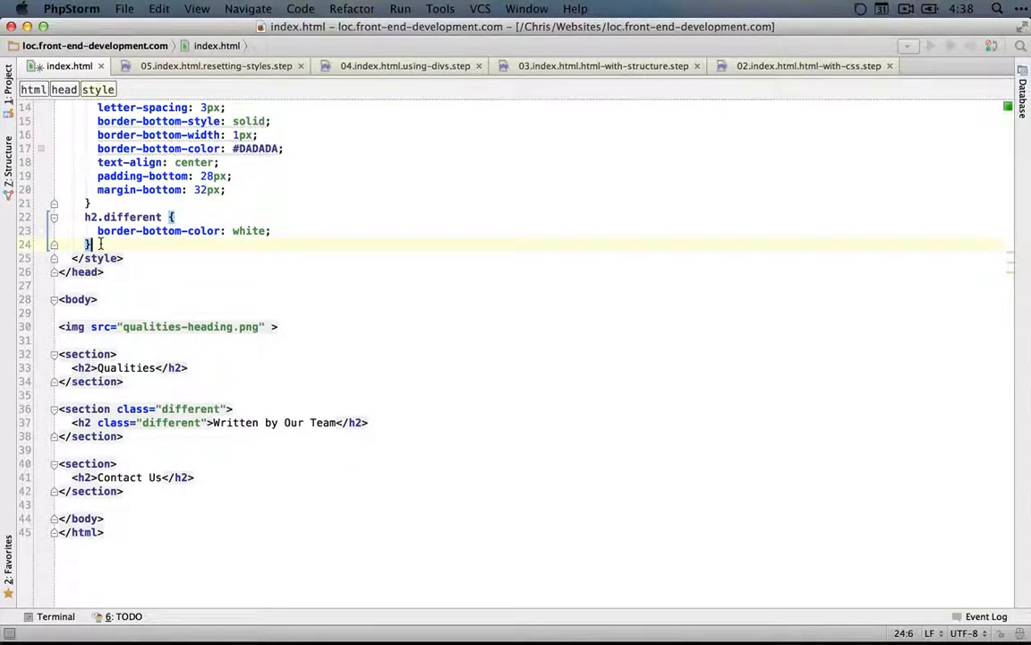
pyautogui.write('section.different {')
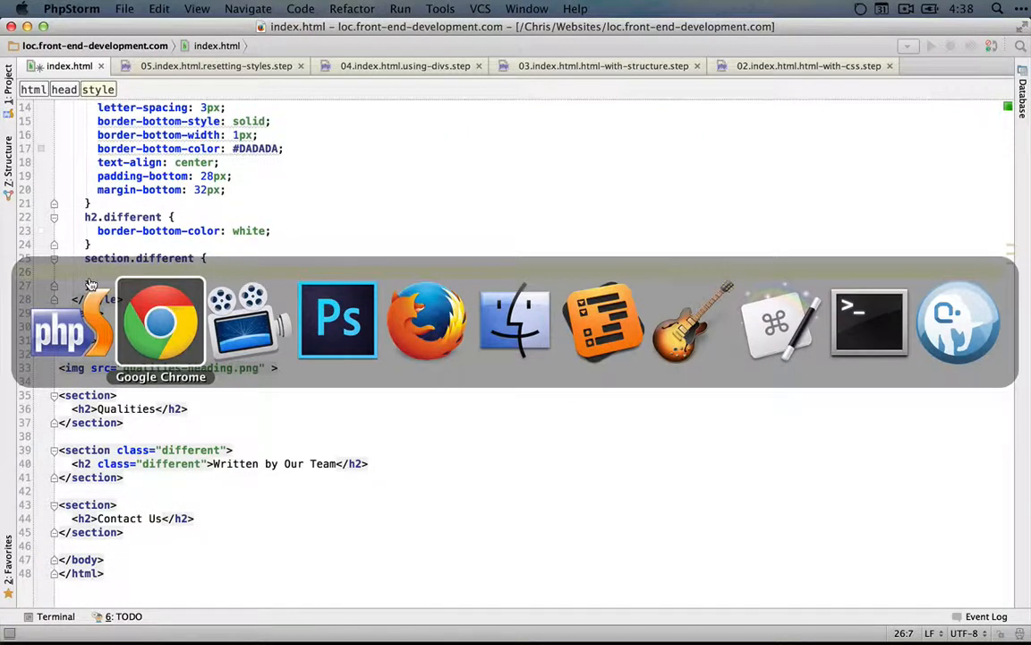
pyautogui.click(336, 322)
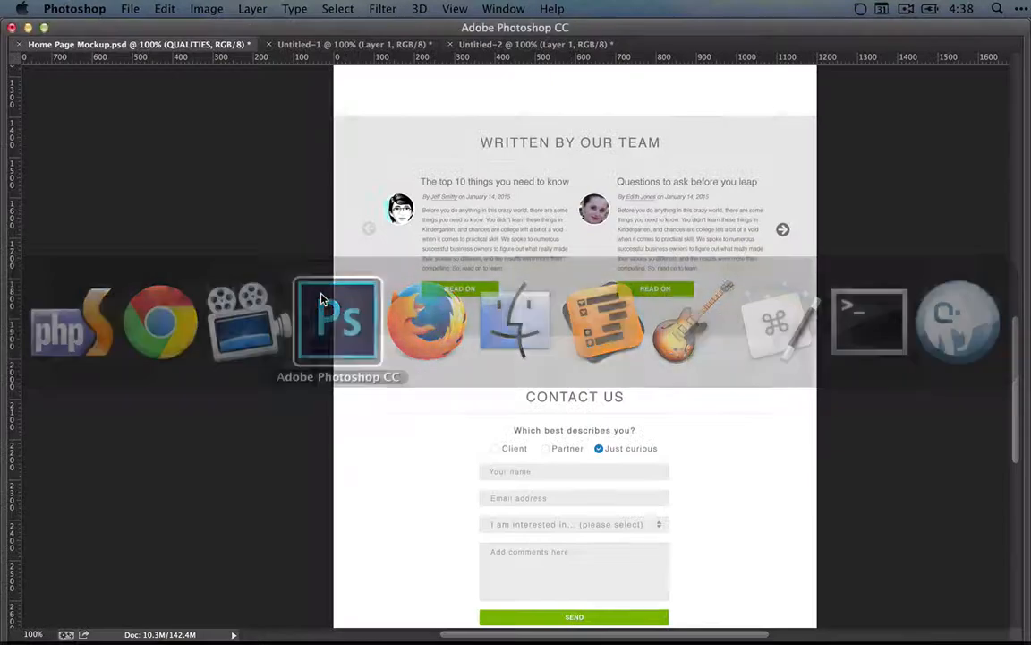
pyautogui.click(14, 526)
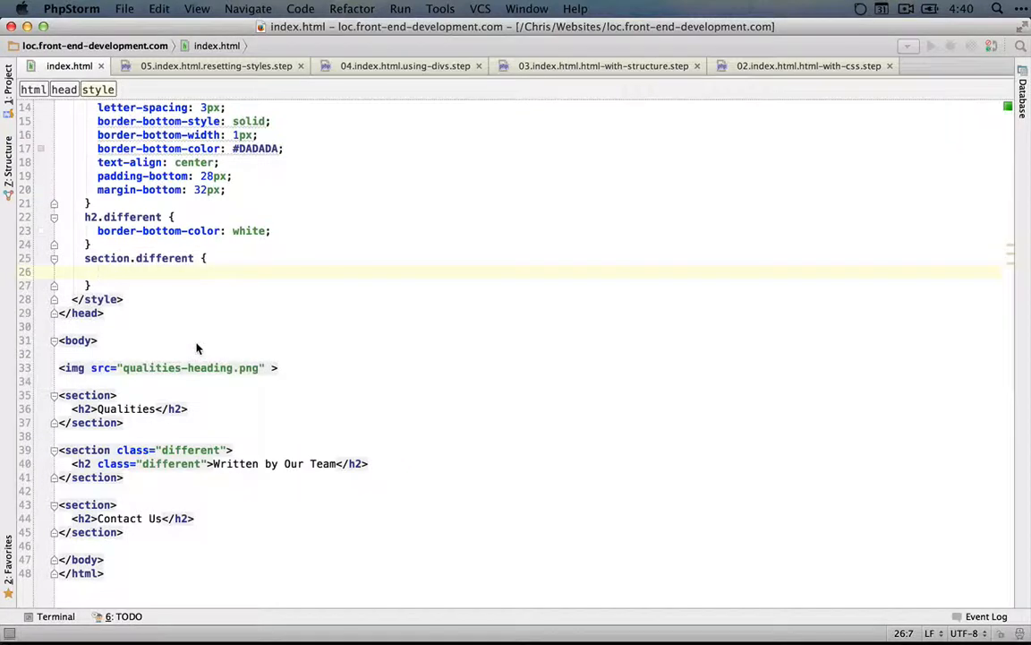
# Step: Add background-color: #e8e8e8; inside the section.different rule
pyautogui.write('#e8e8e8;')
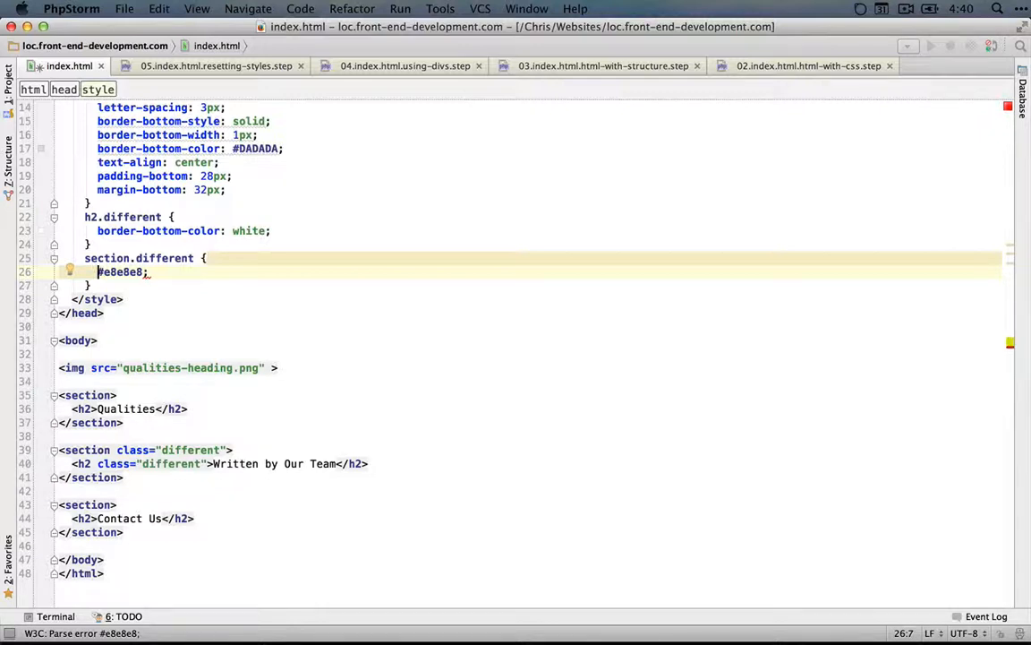
pyautogui.write('background-color:')
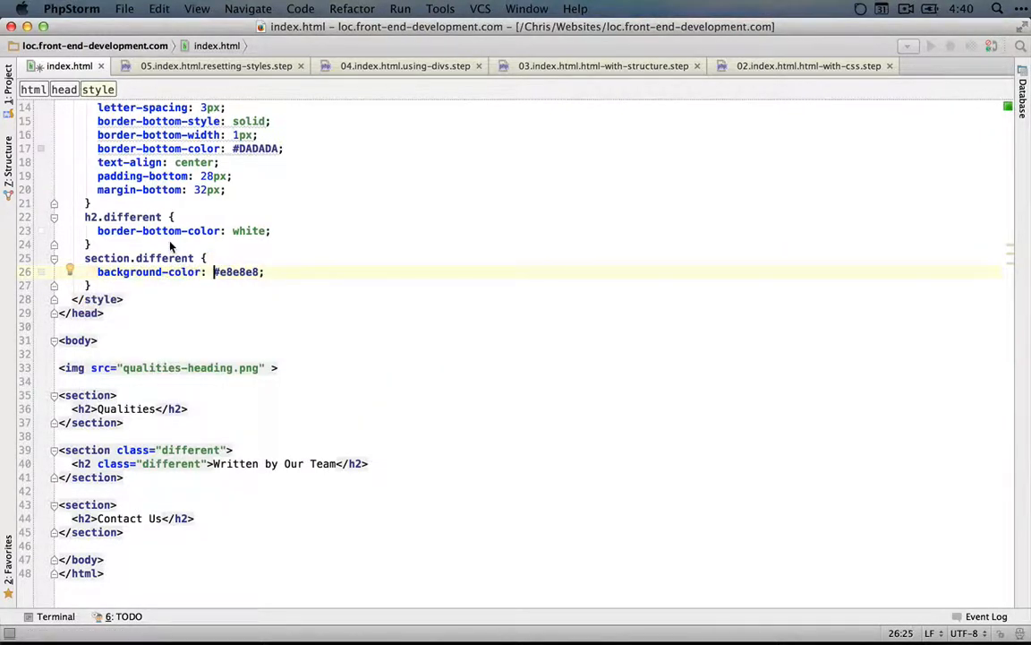